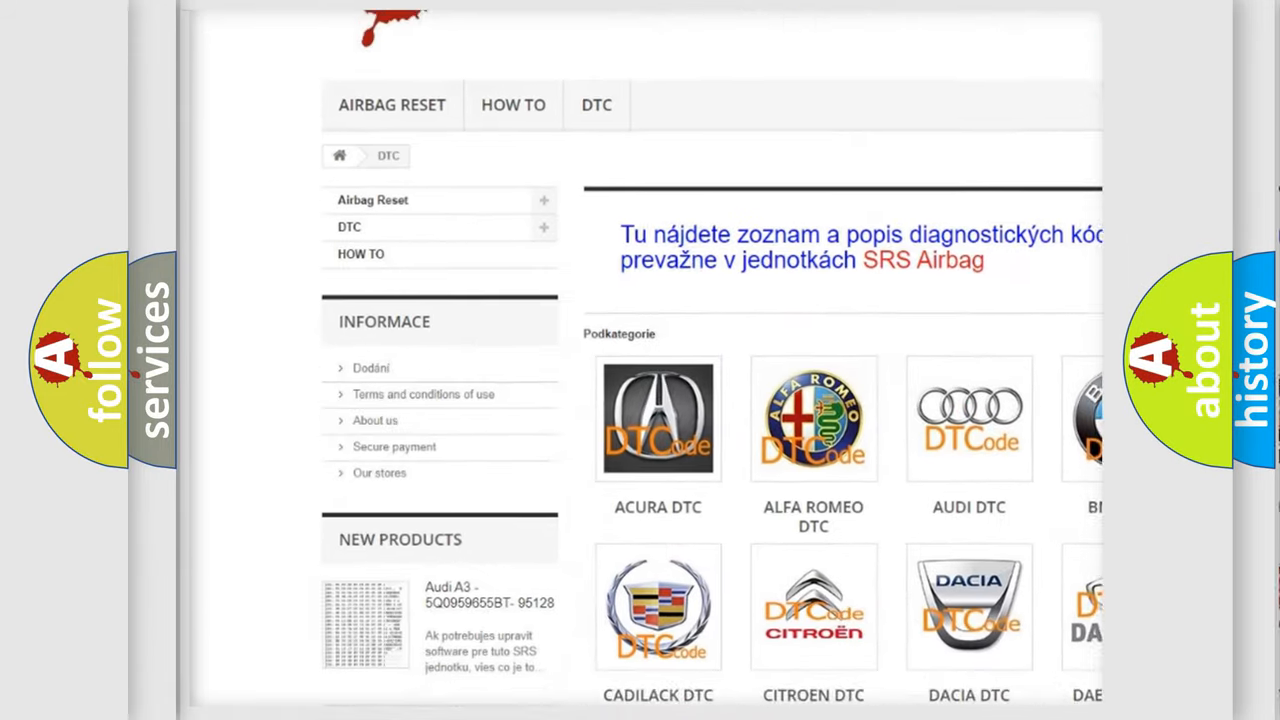
scroll(down, 3)
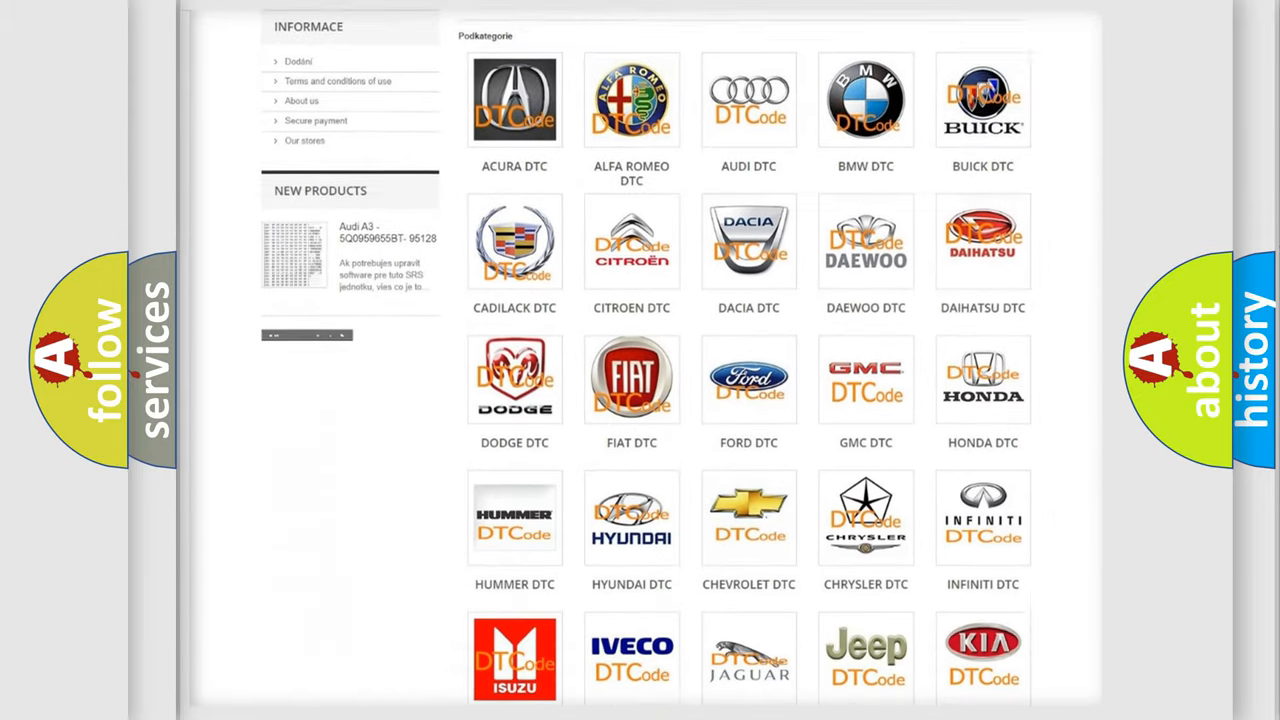
scroll(down, 3)
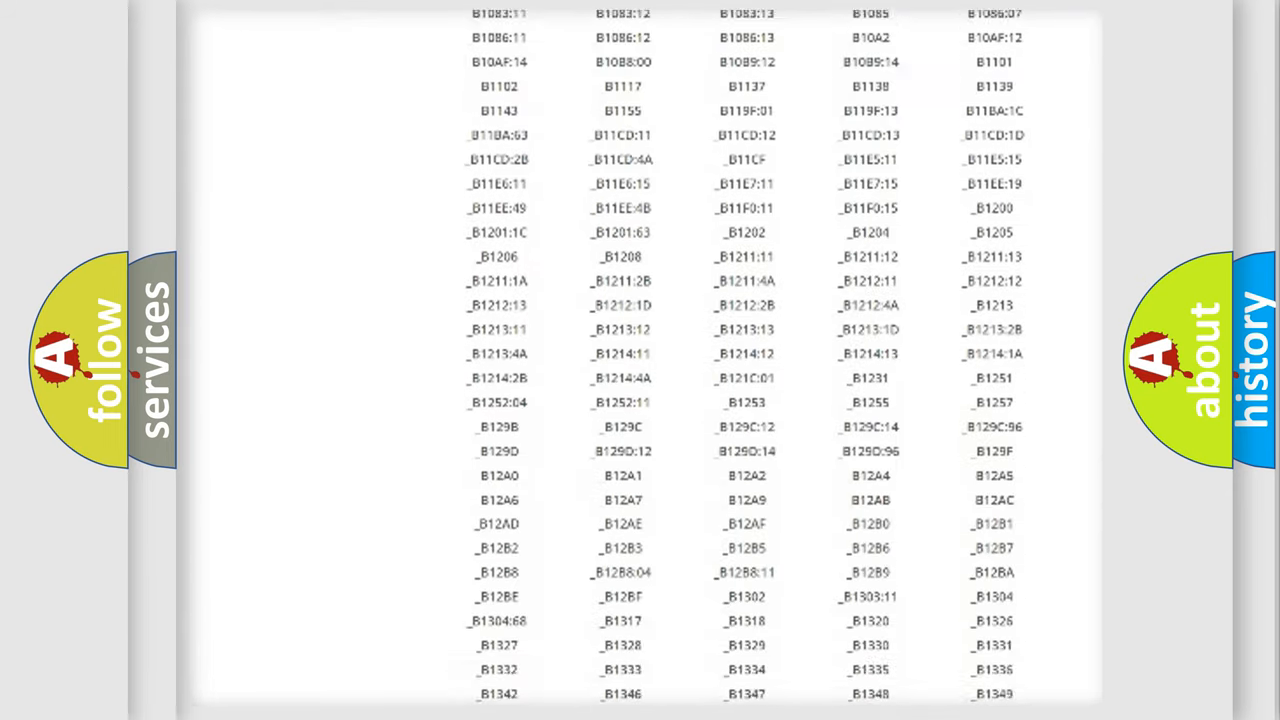
scroll(down, 3)
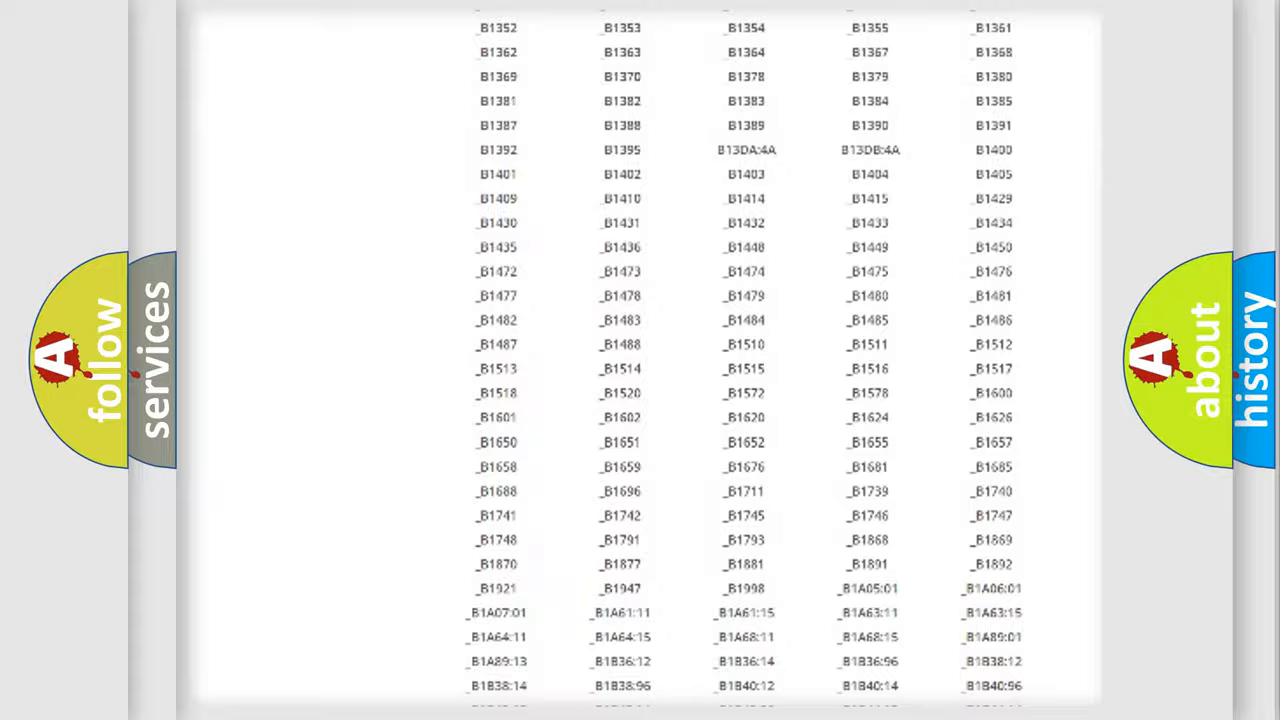